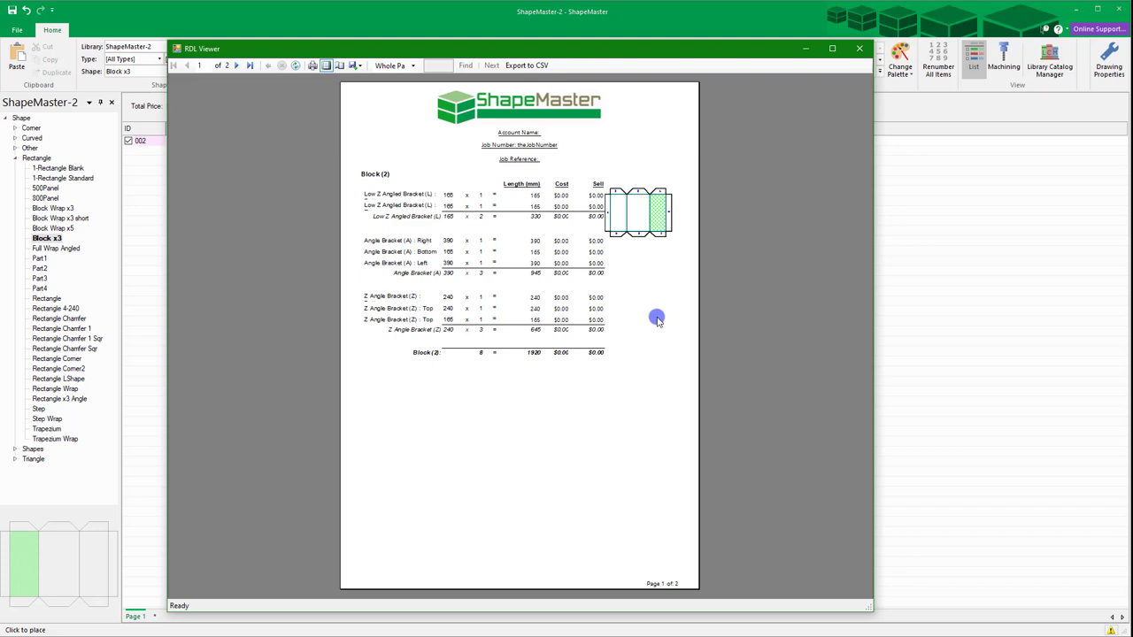
- Re-run the Block (2) report as a condensed summary with three bracket types and an 8-piece total
{"action": "left_click", "coordinate": [832, 48]}
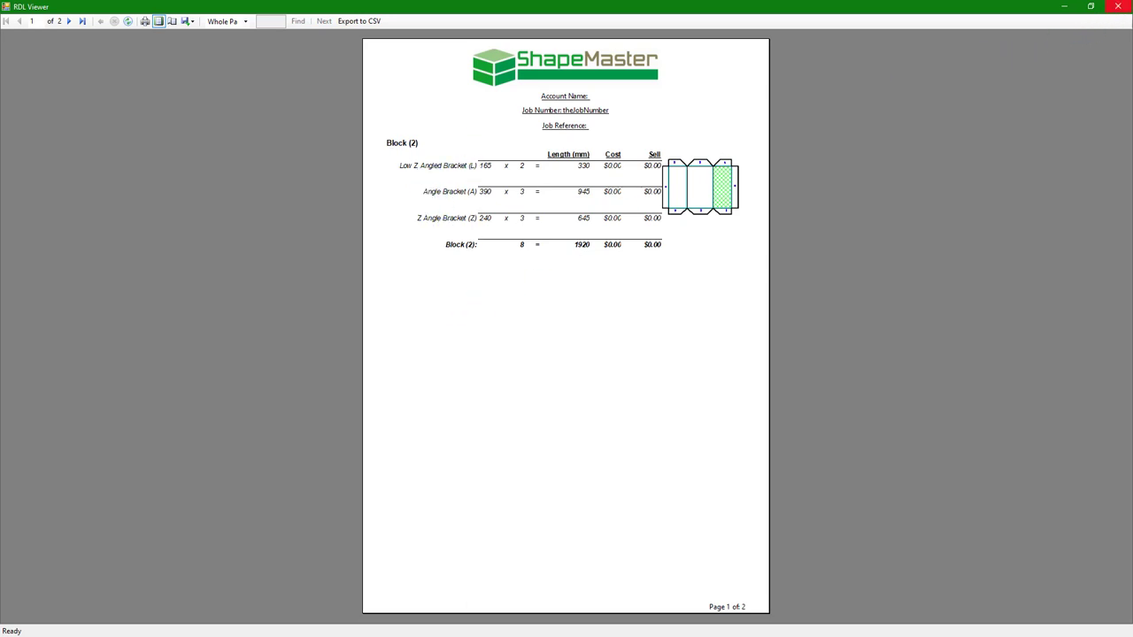